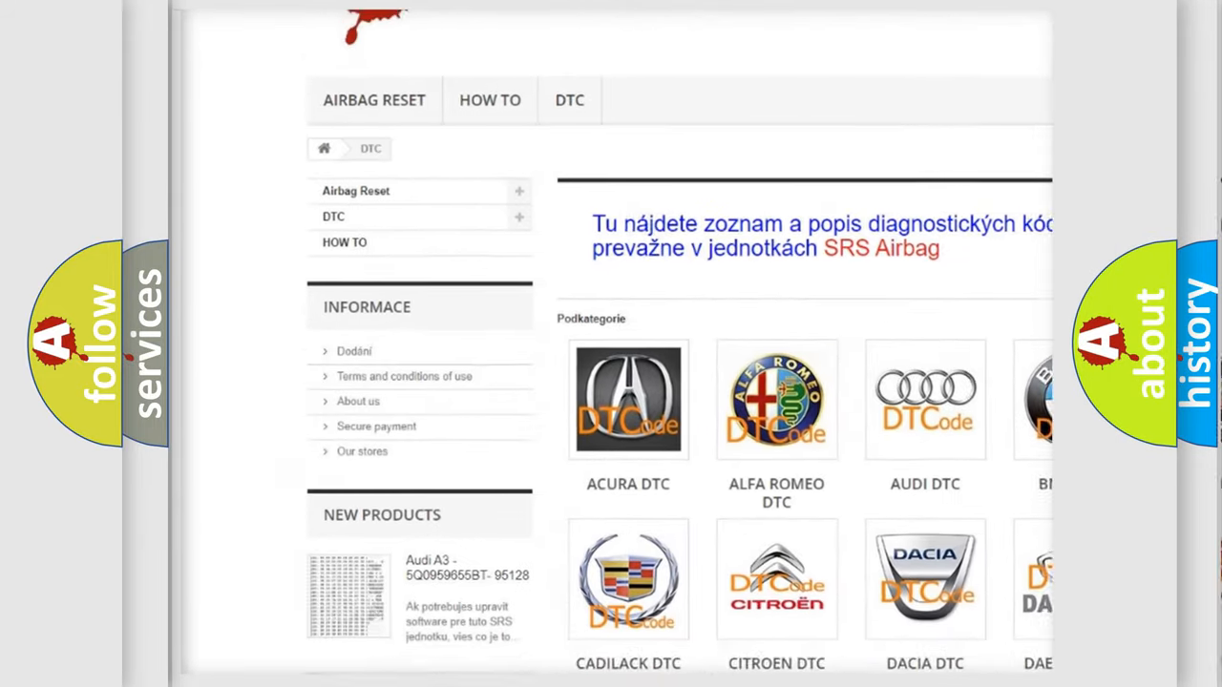
scroll("down", 3)
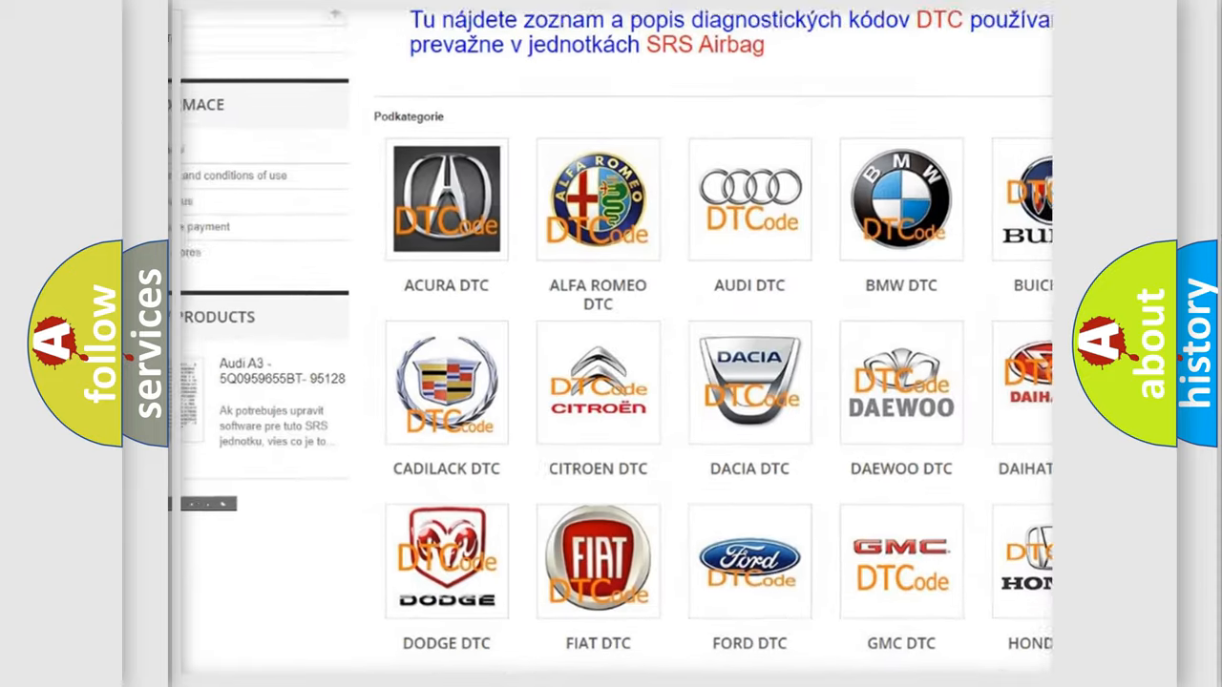
scroll("down", 3)
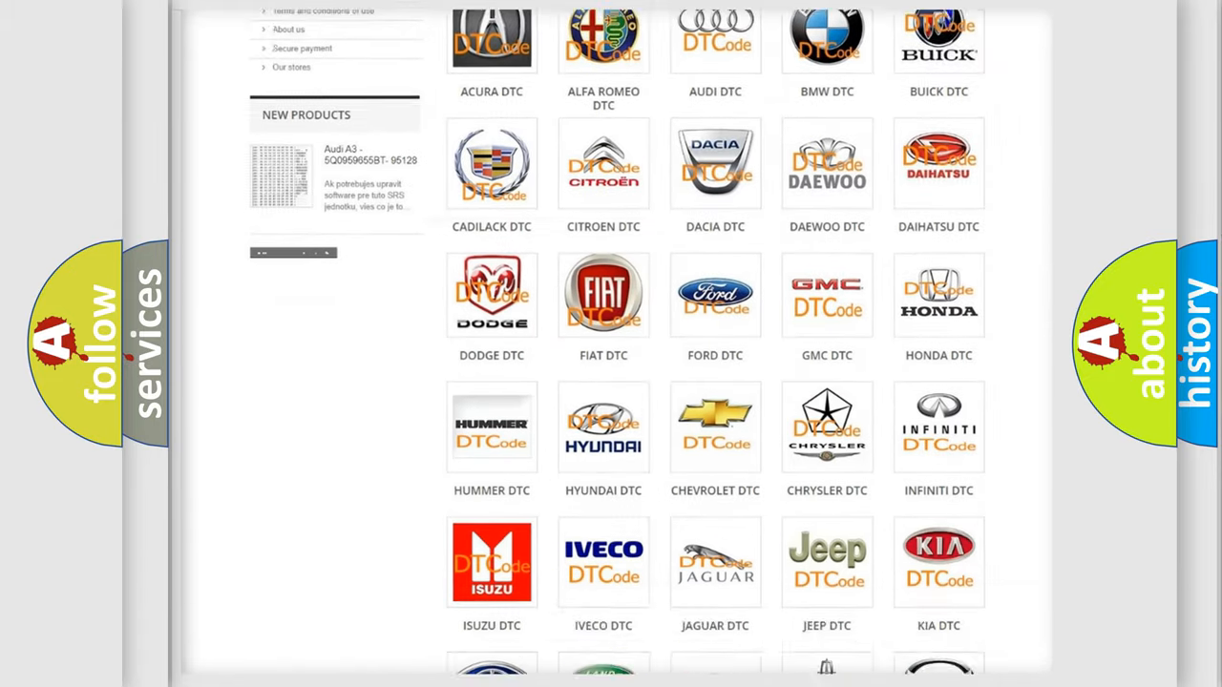
scroll("down", 3)
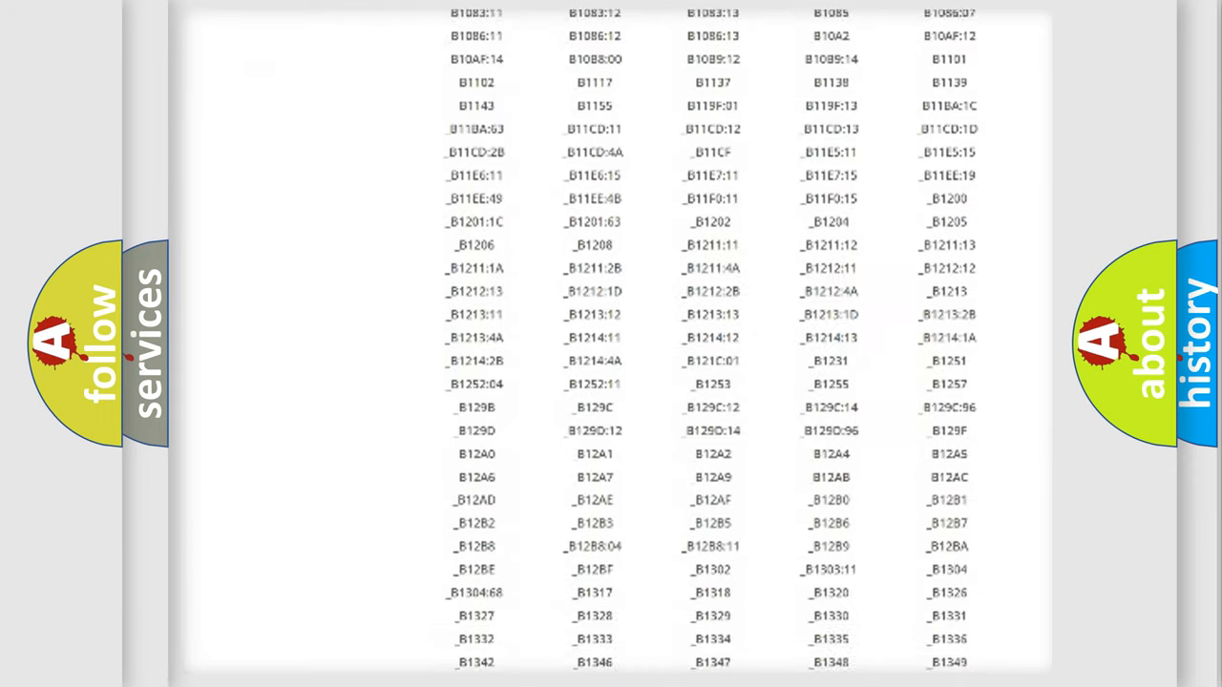
scroll("down", 3)
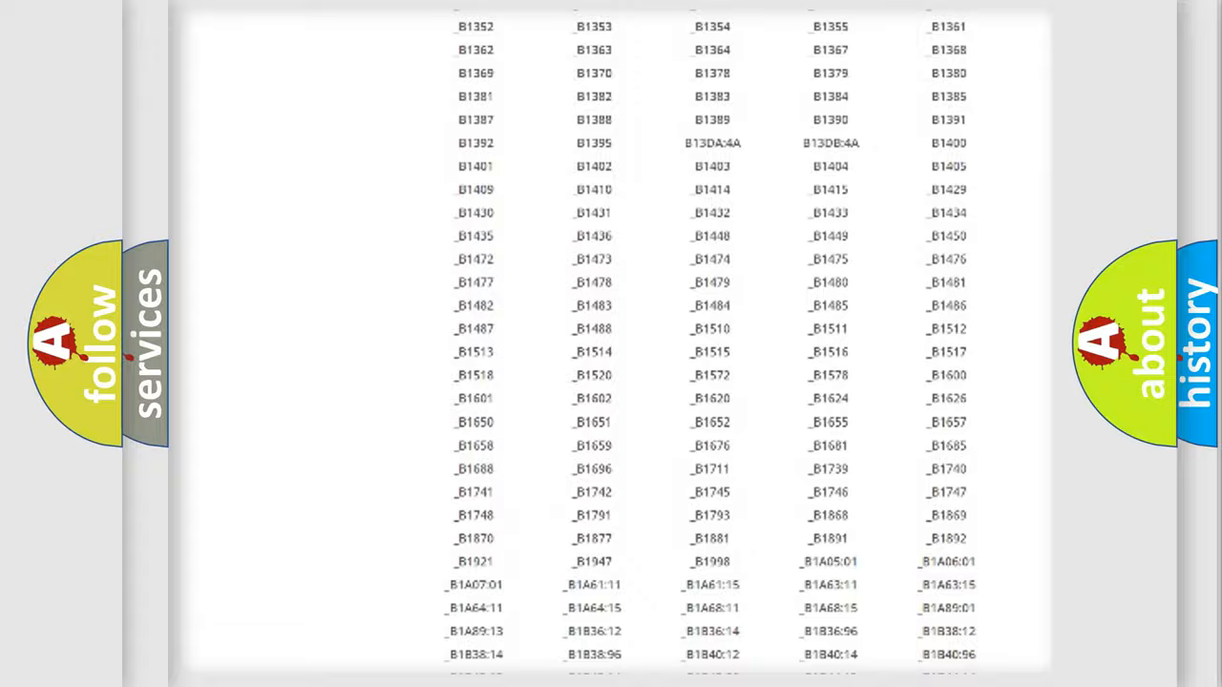